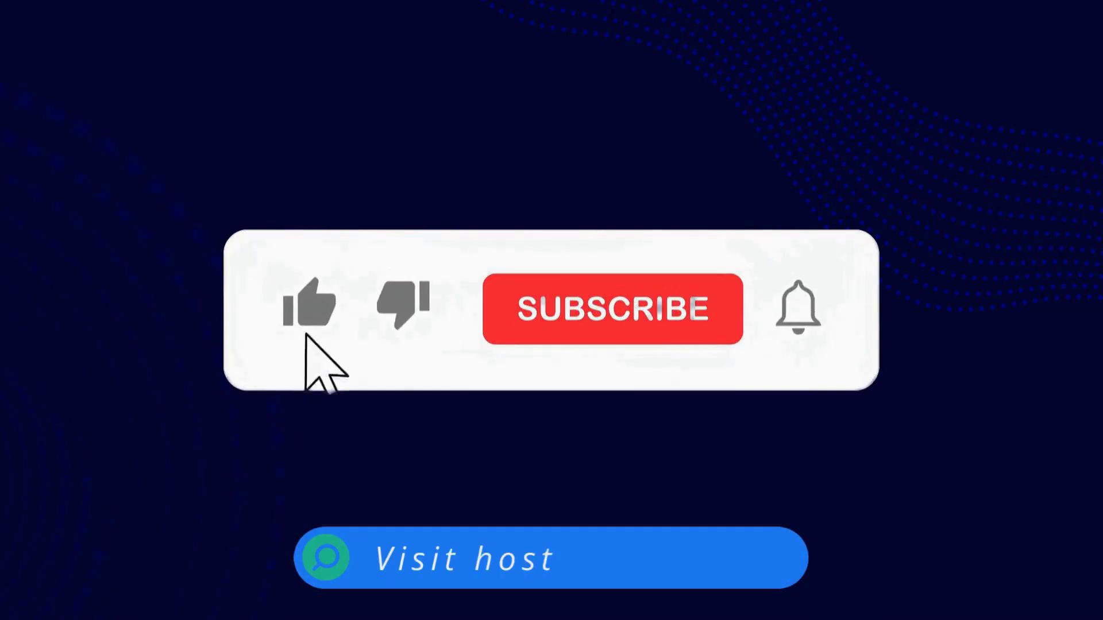
Activate like, Subscribe and the notification bell so the 'Visit hostcomp.net' banner completes.
{"action": "left_click", "coordinate": [309, 306]}
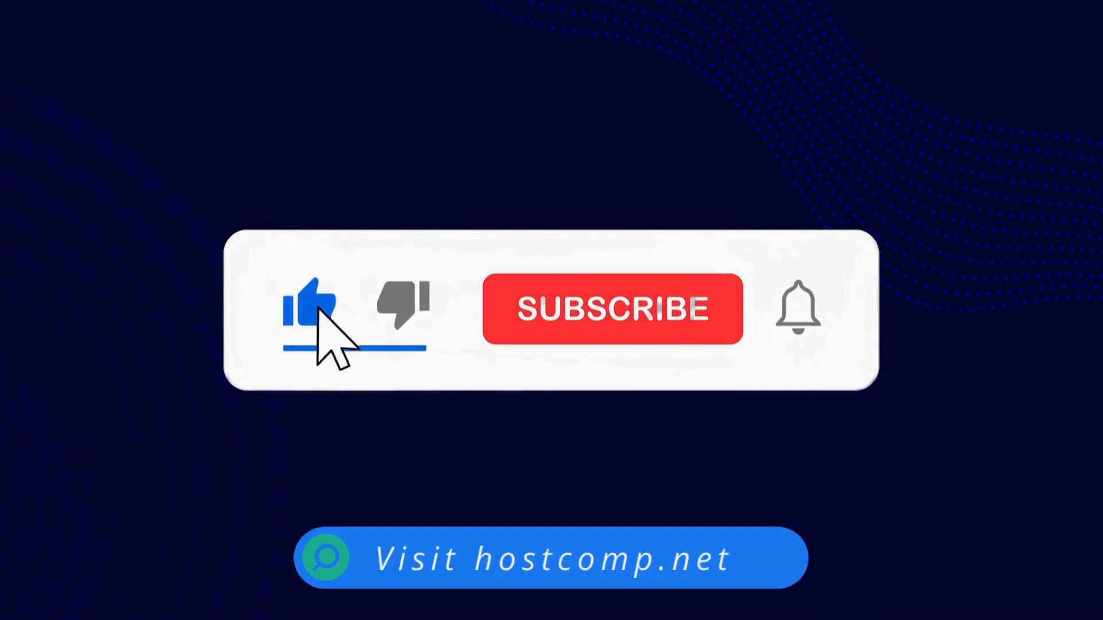
{"action": "left_click", "coordinate": [611, 308]}
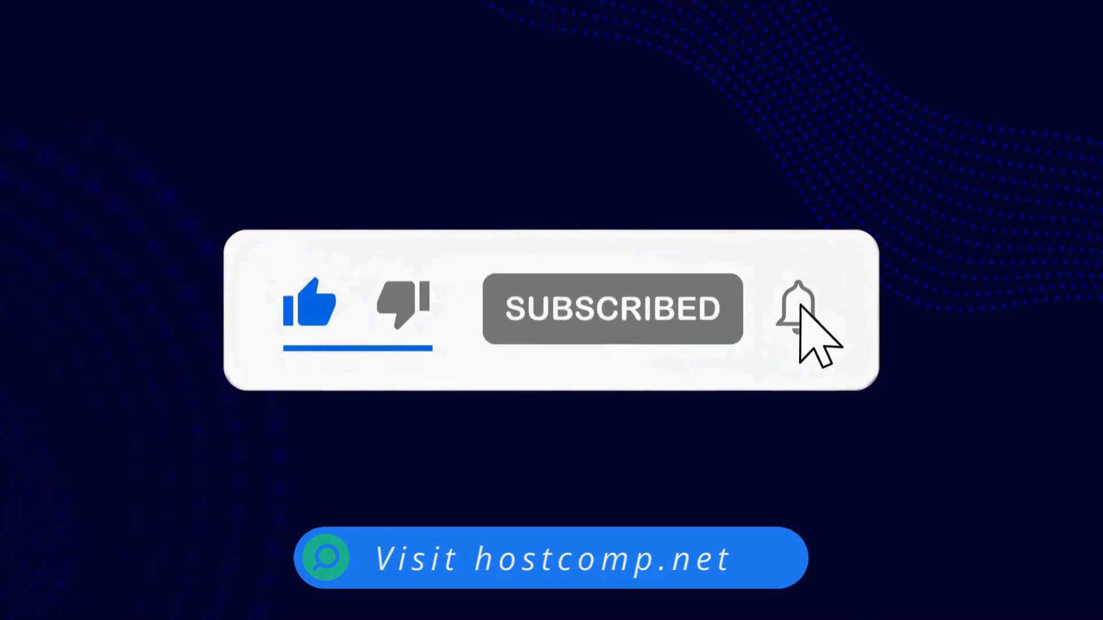
{"action": "left_click", "coordinate": [798, 307]}
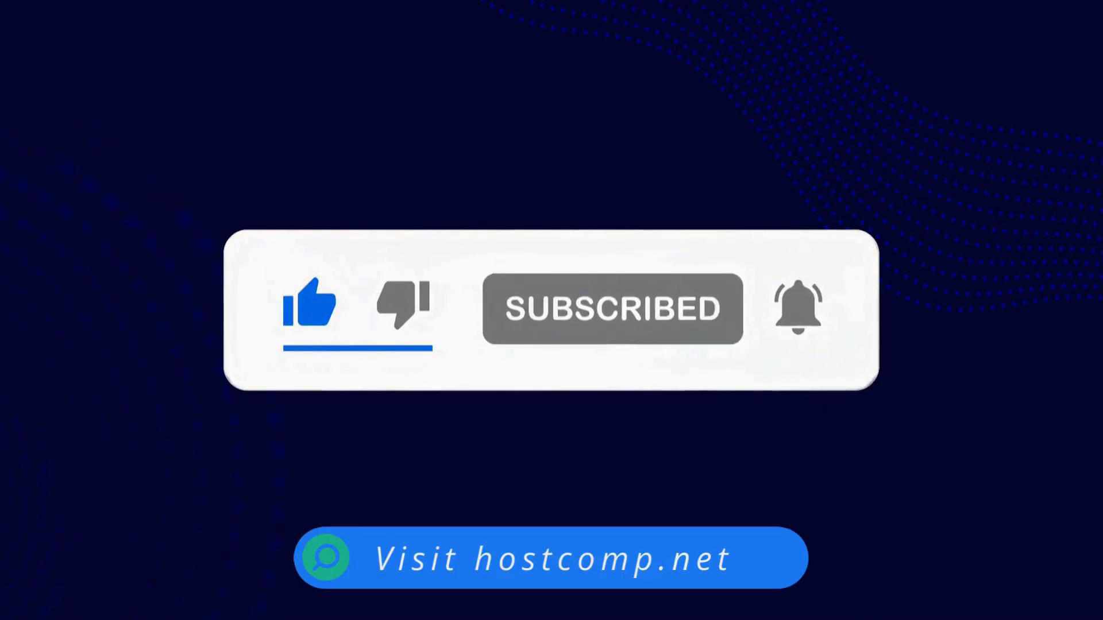